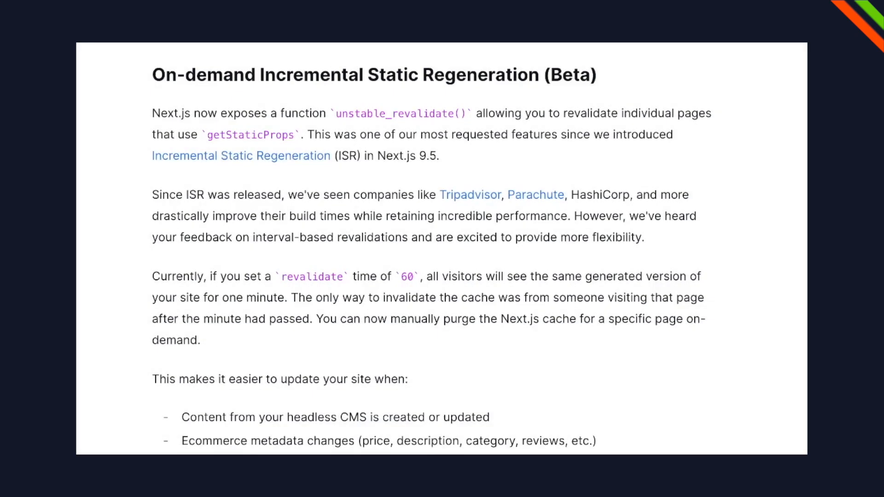
{"action": "mouse_move", "coordinate": [307, 92]}
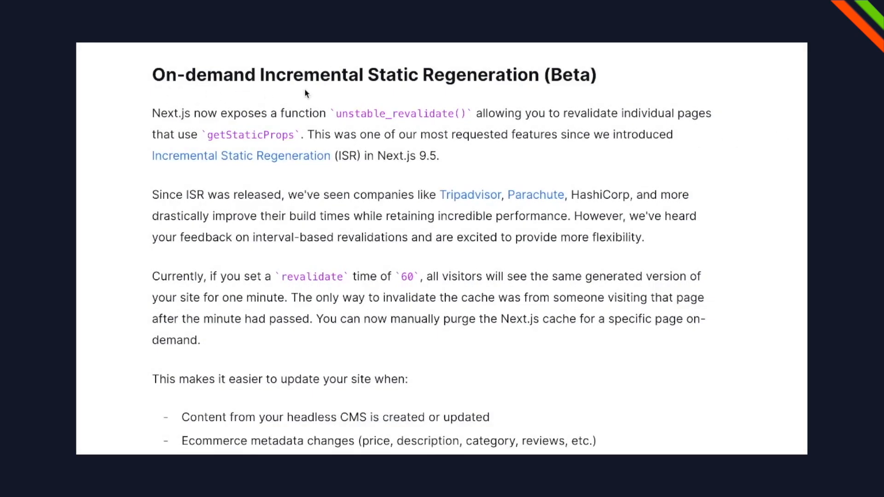
{"action": "mouse_move", "coordinate": [635, 92]}
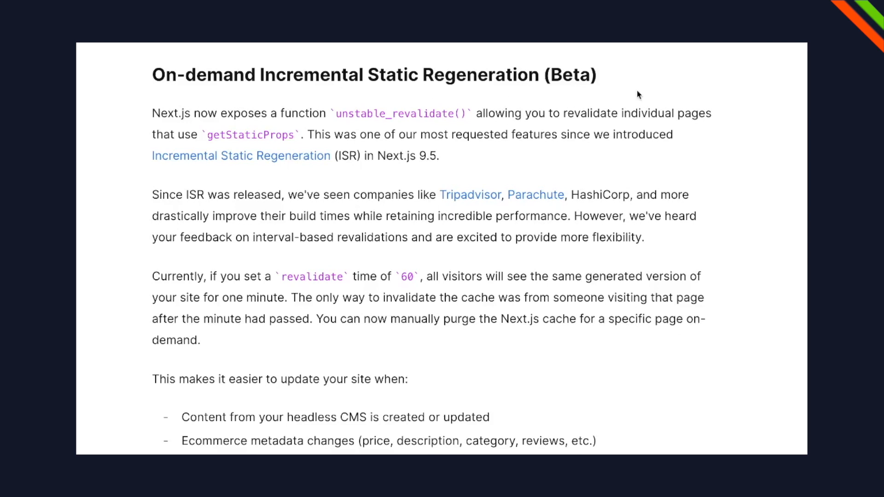
{"action": "mouse_move", "coordinate": [718, 114]}
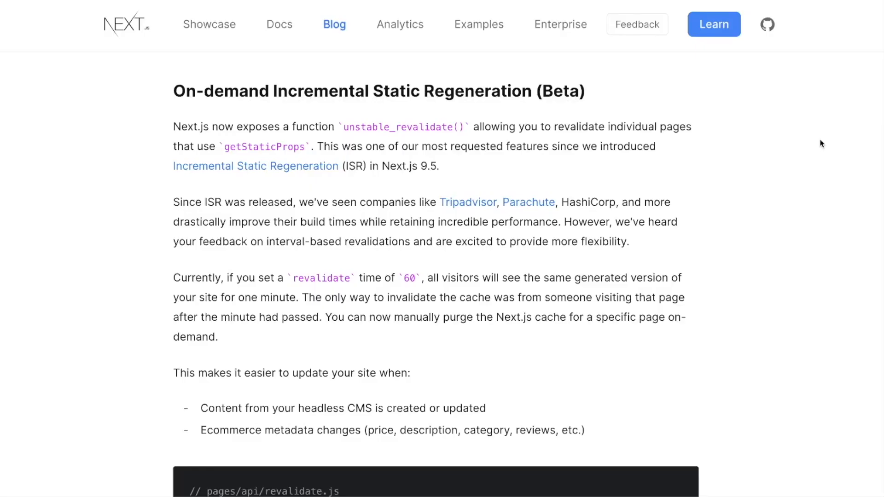
{"action": "mouse_move", "coordinate": [678, 152]}
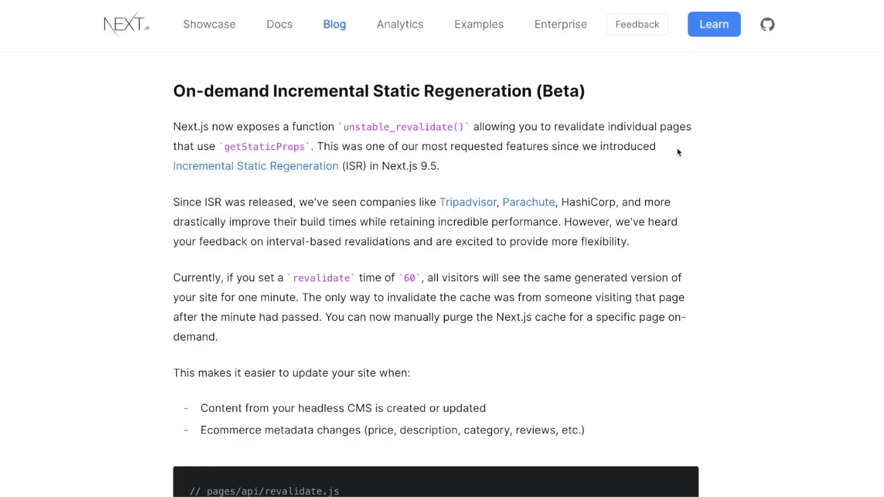
{"action": "mouse_move", "coordinate": [393, 108]}
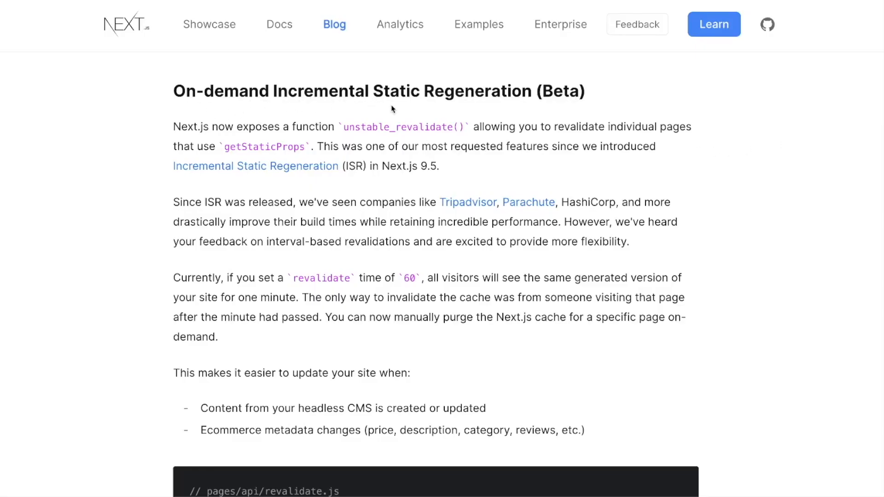
{"action": "mouse_move", "coordinate": [627, 114]}
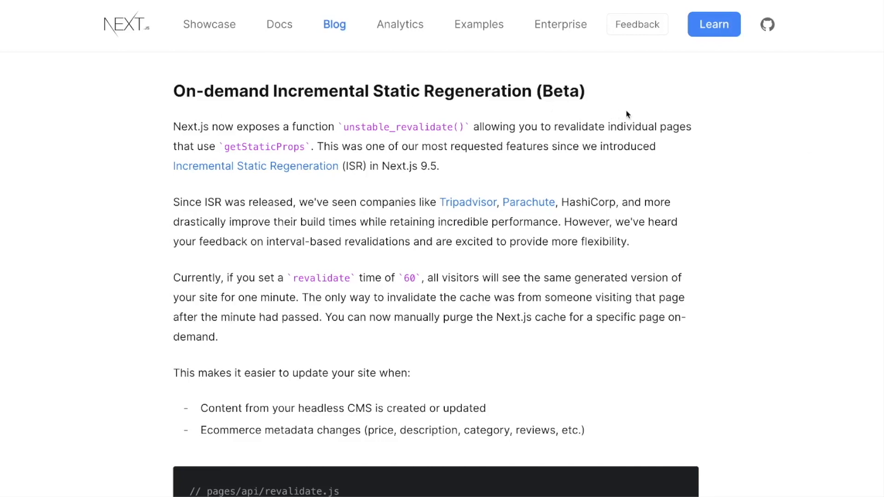
{"action": "mouse_move", "coordinate": [698, 126]}
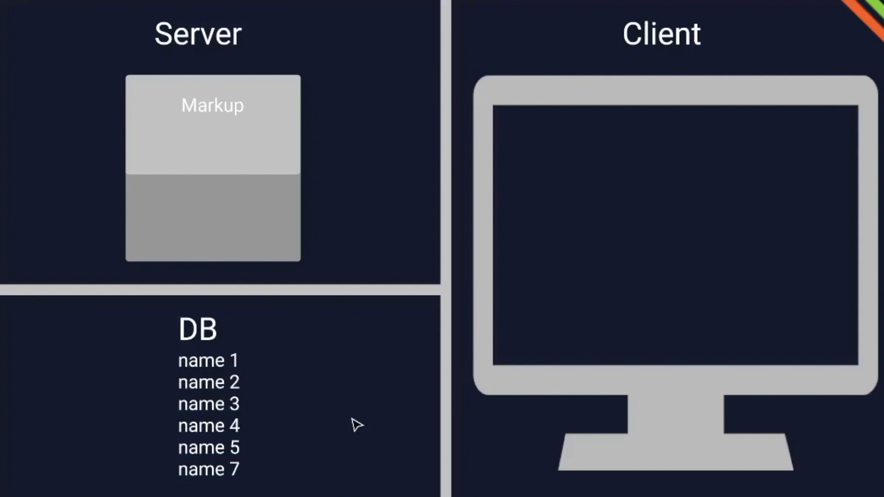
{"action": "mouse_move", "coordinate": [359, 423]}
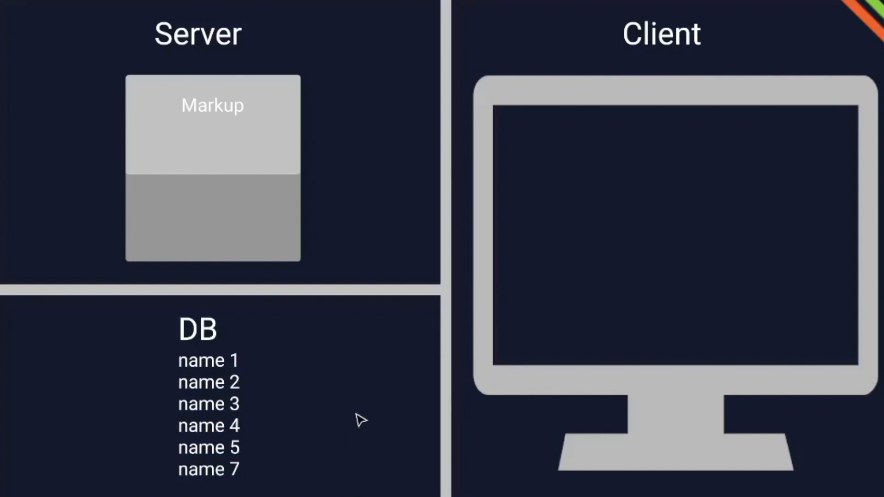
Review the isr-on-demand.js page file, scrolling through its contents.
{"action": "left_click", "coordinate": [208, 414]}
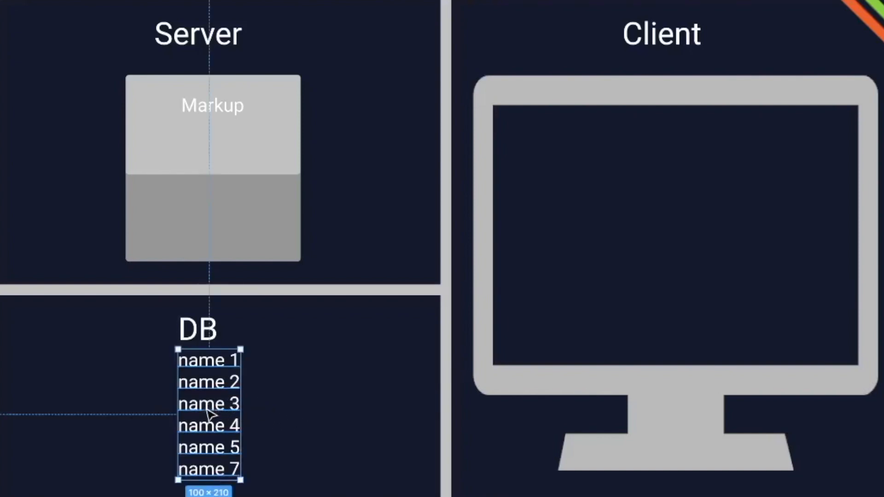
{"action": "mouse_move", "coordinate": [278, 281]}
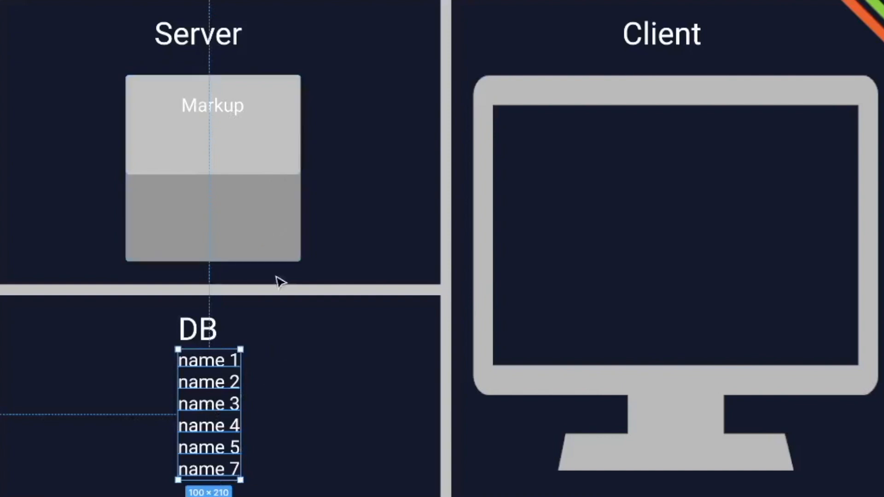
{"action": "mouse_move", "coordinate": [311, 348]}
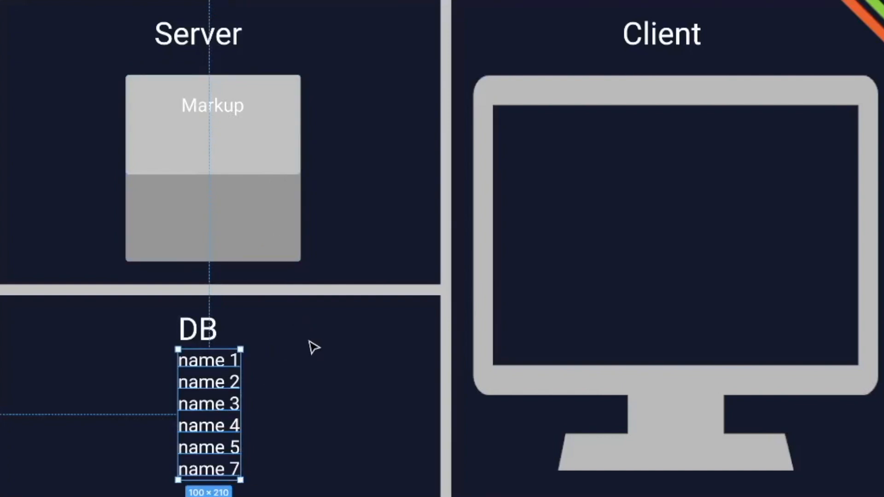
{"action": "mouse_move", "coordinate": [199, 427]}
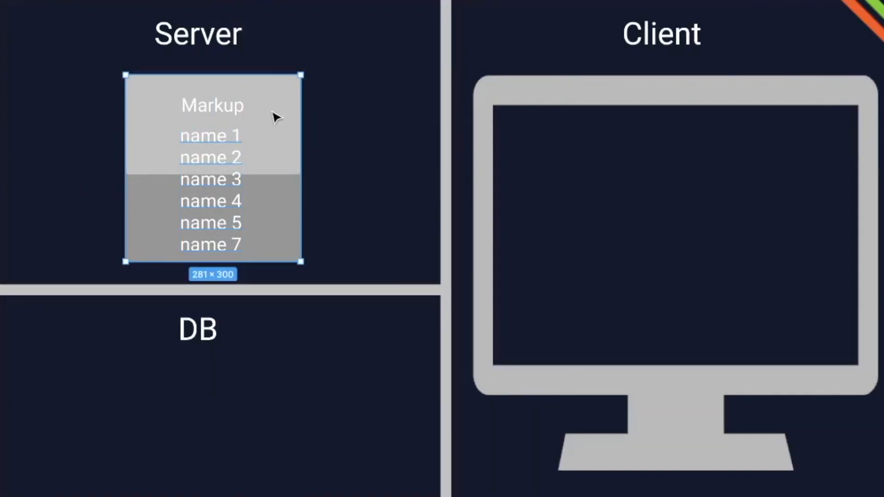
{"action": "mouse_move", "coordinate": [272, 130]}
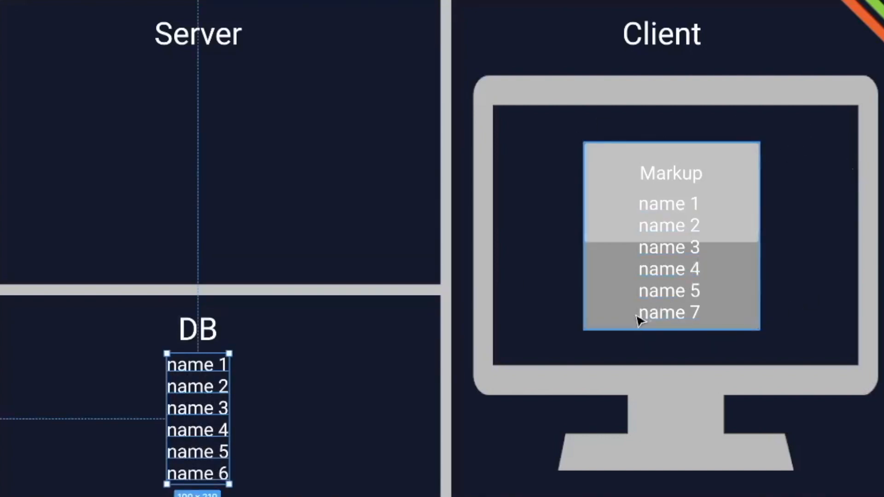
{"action": "mouse_move", "coordinate": [716, 224]}
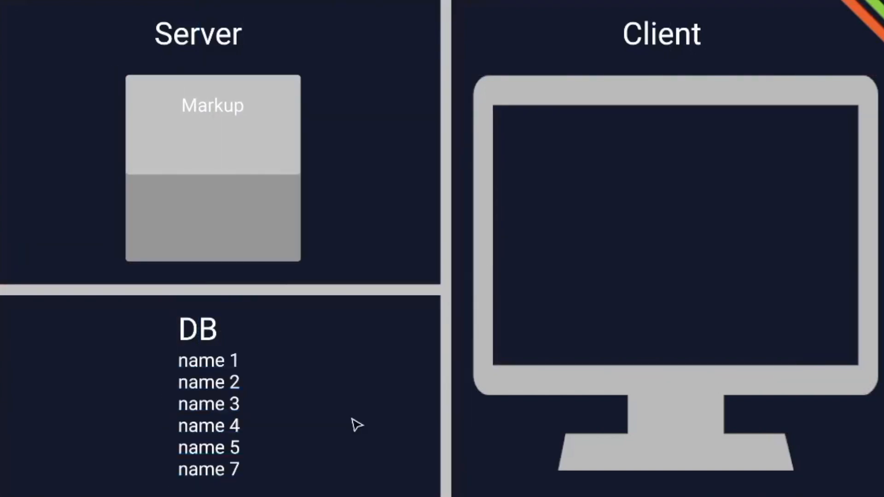
{"action": "mouse_move", "coordinate": [359, 422]}
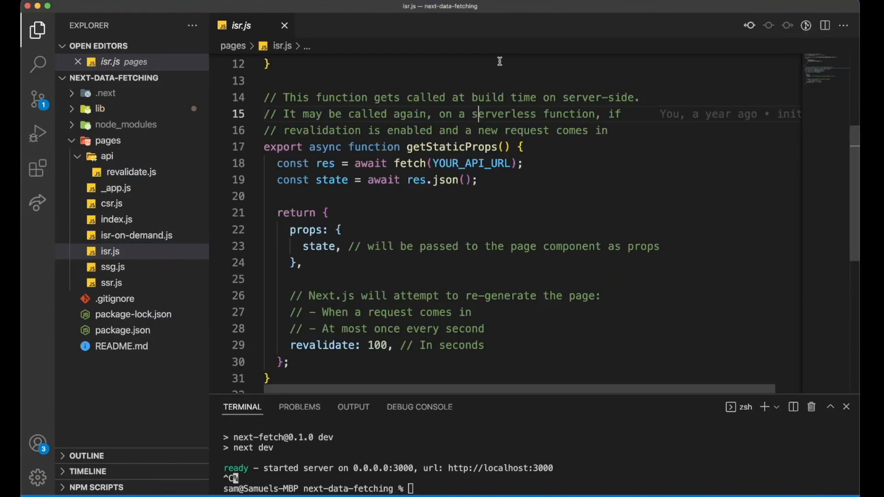
{"action": "mouse_move", "coordinate": [482, 343]}
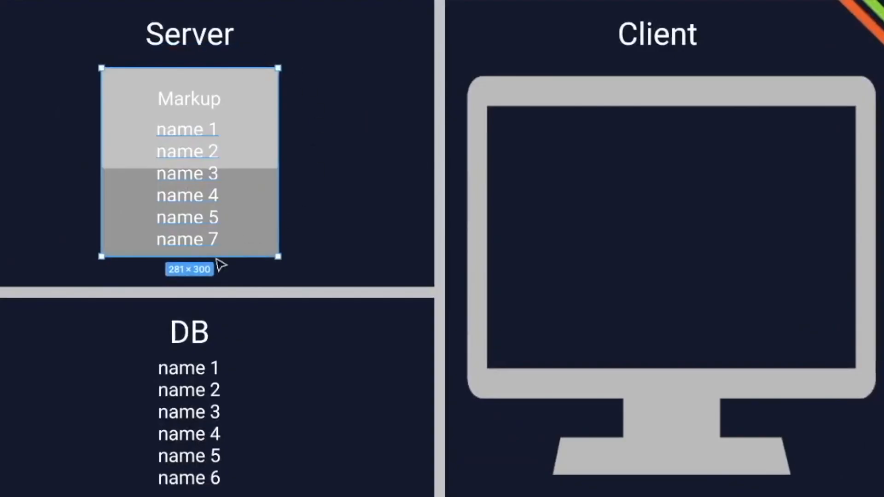
{"action": "mouse_move", "coordinate": [245, 130]}
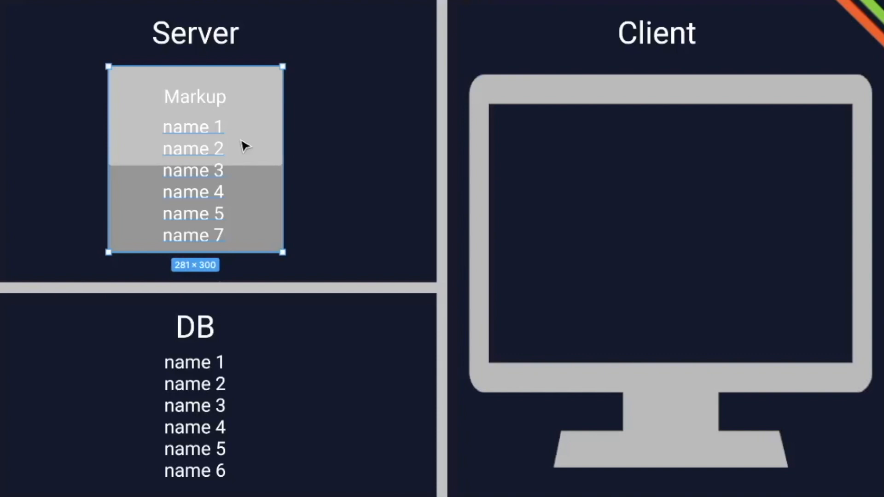
{"action": "mouse_move", "coordinate": [294, 87]}
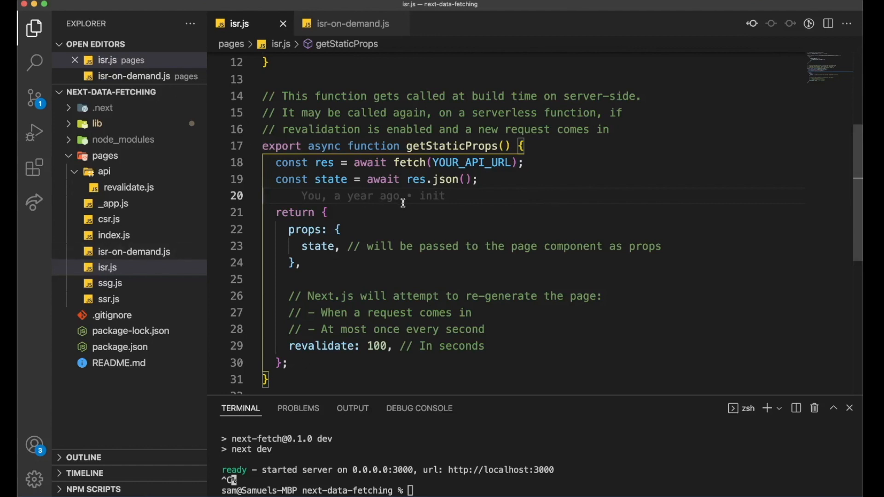
{"action": "mouse_move", "coordinate": [570, 246]}
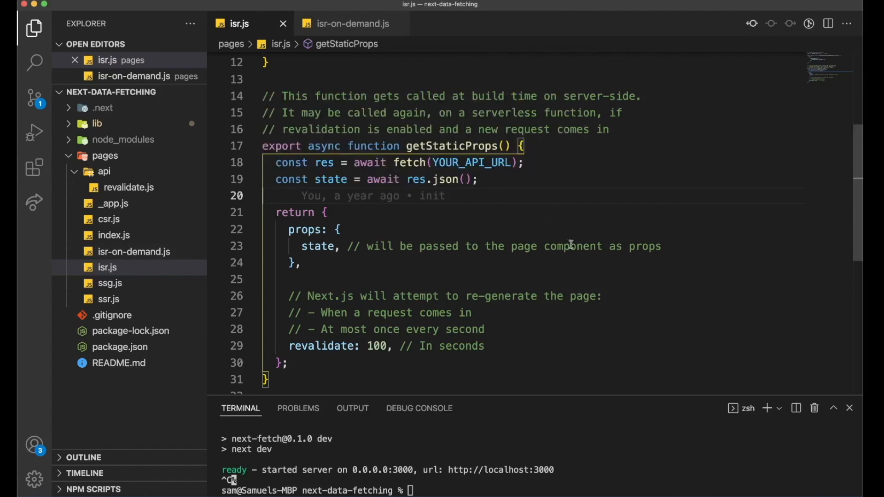
{"action": "mouse_move", "coordinate": [566, 198]}
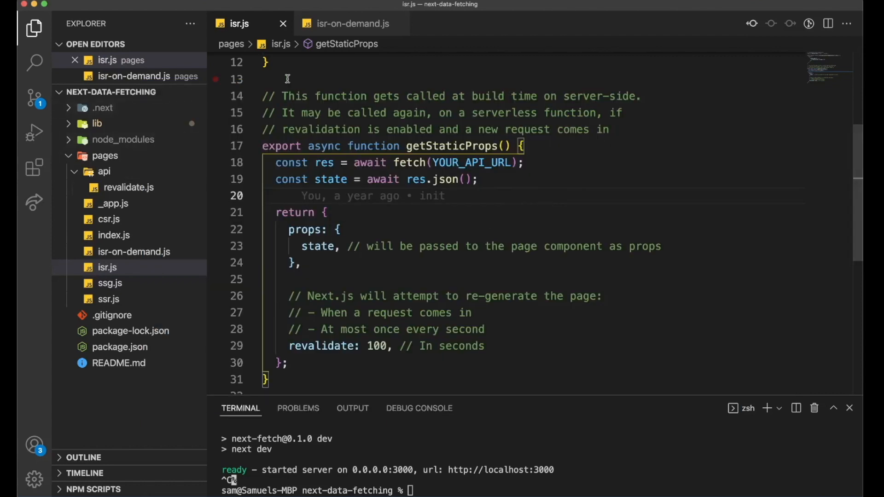
{"action": "mouse_move", "coordinate": [363, 79]}
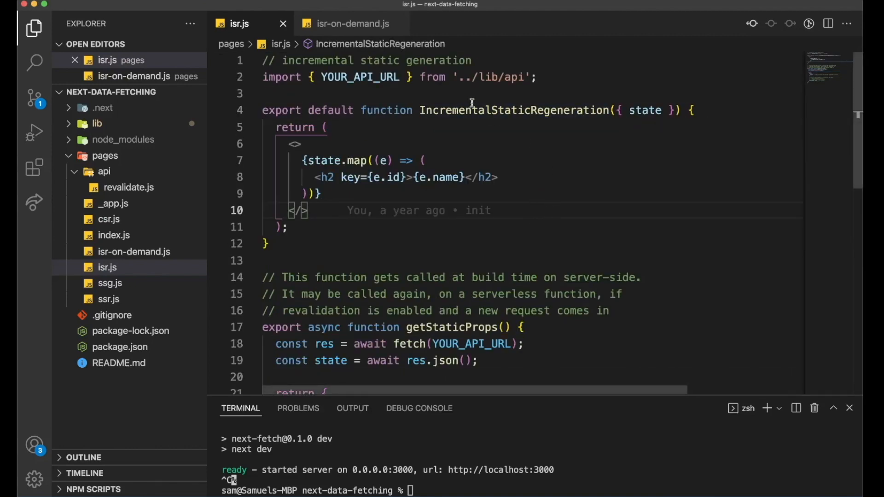
{"action": "left_click", "coordinate": [349, 24]}
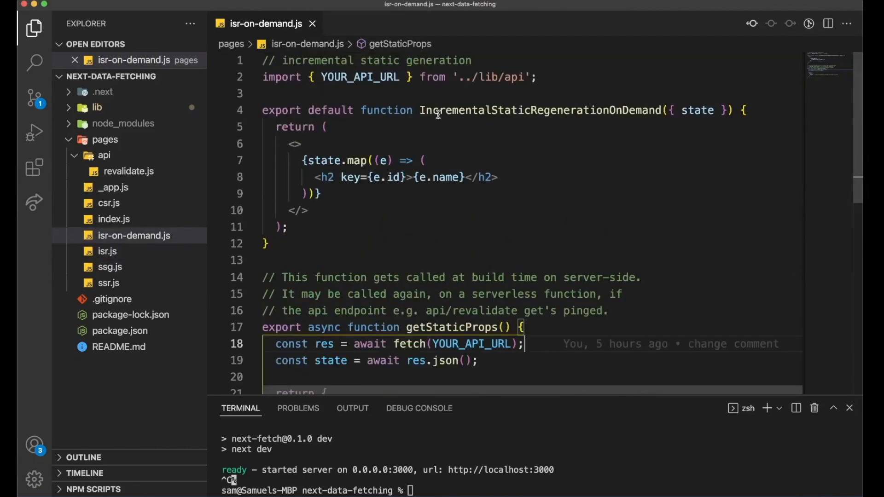
{"action": "mouse_move", "coordinate": [674, 115]}
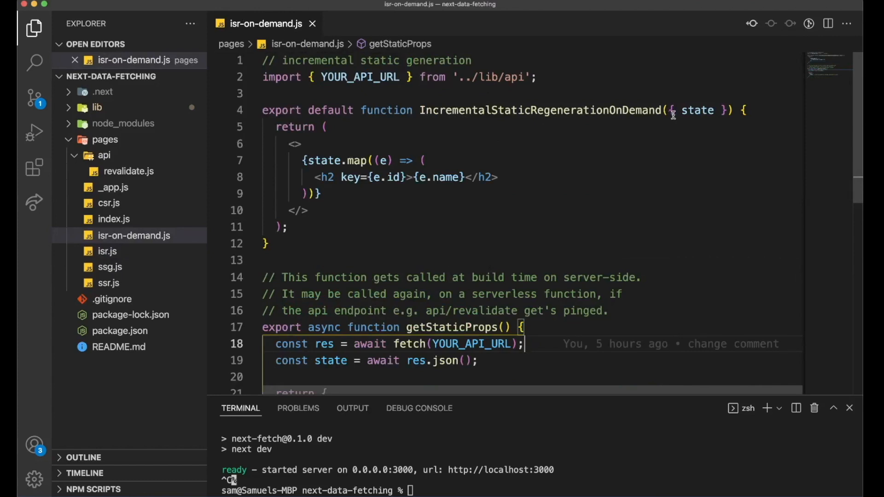
{"action": "scroll", "scroll_direction": "down", "scroll_amount": 3}
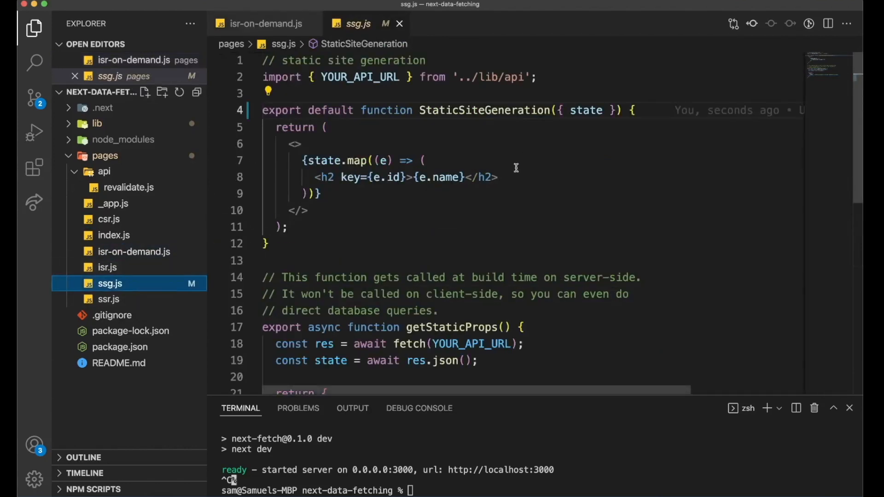
{"action": "scroll", "scroll_direction": "down", "scroll_amount": 3}
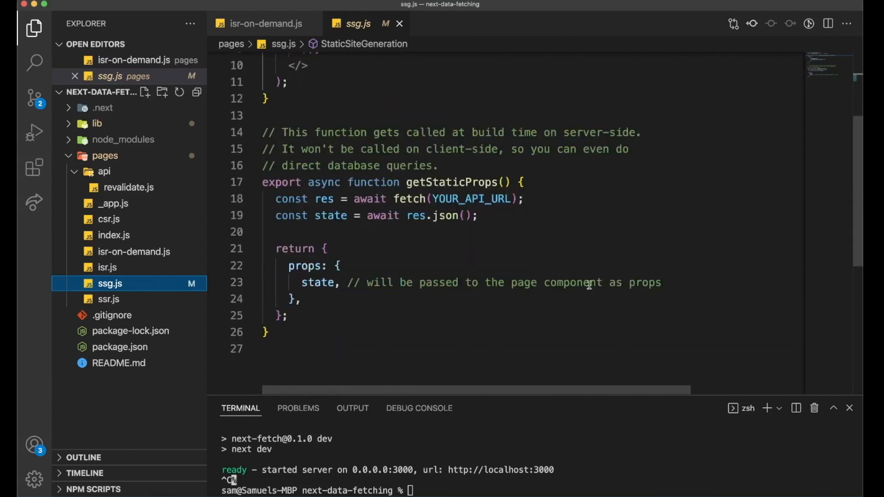
{"action": "left_click", "coordinate": [255, 24]}
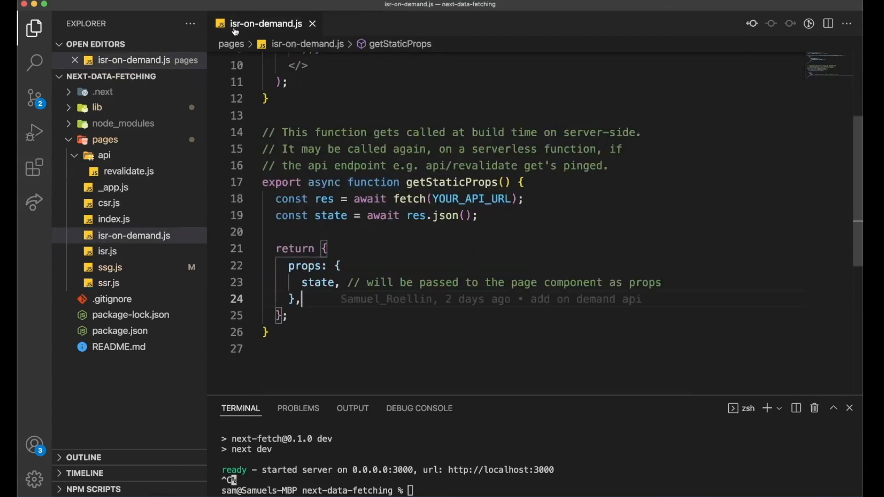
{"action": "mouse_move", "coordinate": [119, 159]}
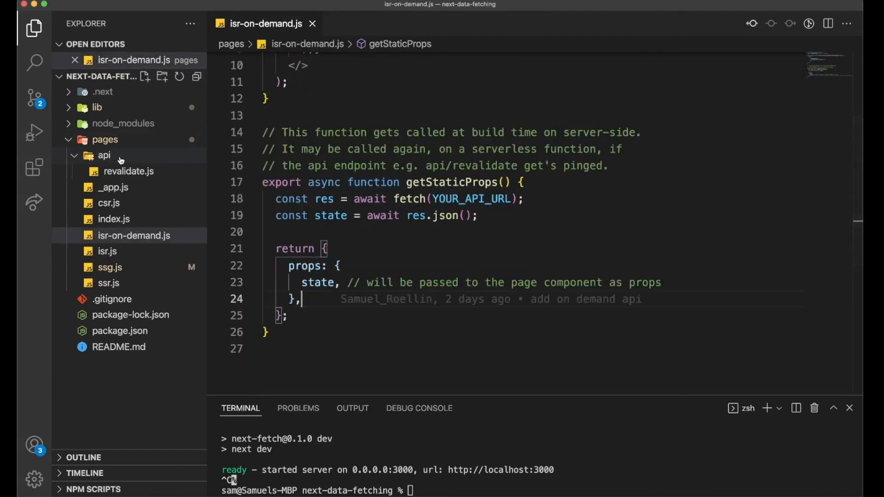
{"action": "mouse_move", "coordinate": [131, 158]}
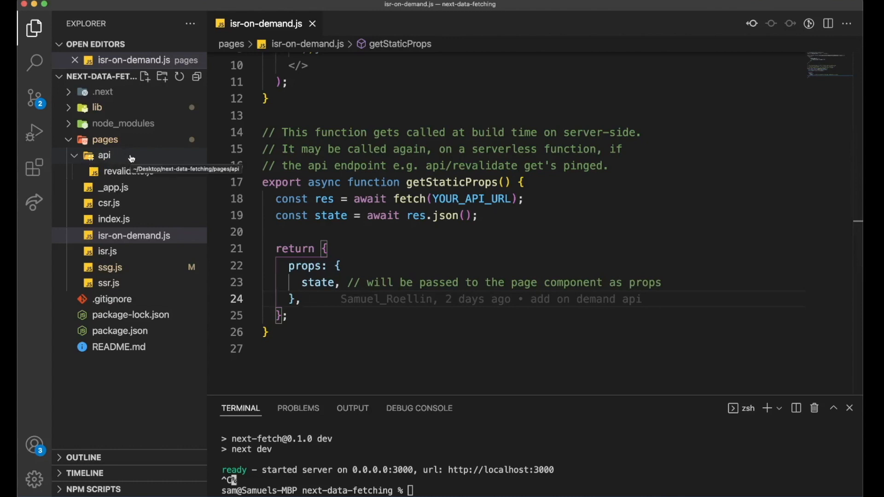
{"action": "mouse_move", "coordinate": [140, 158]}
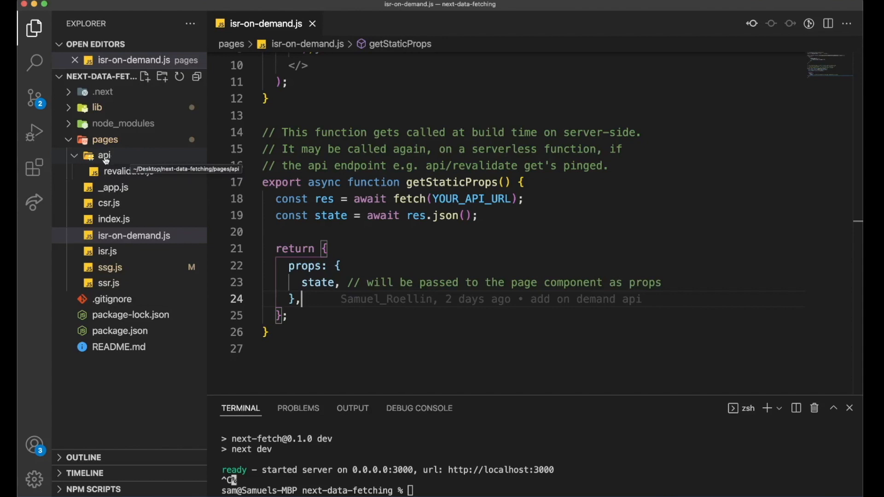
{"action": "mouse_move", "coordinate": [140, 158]}
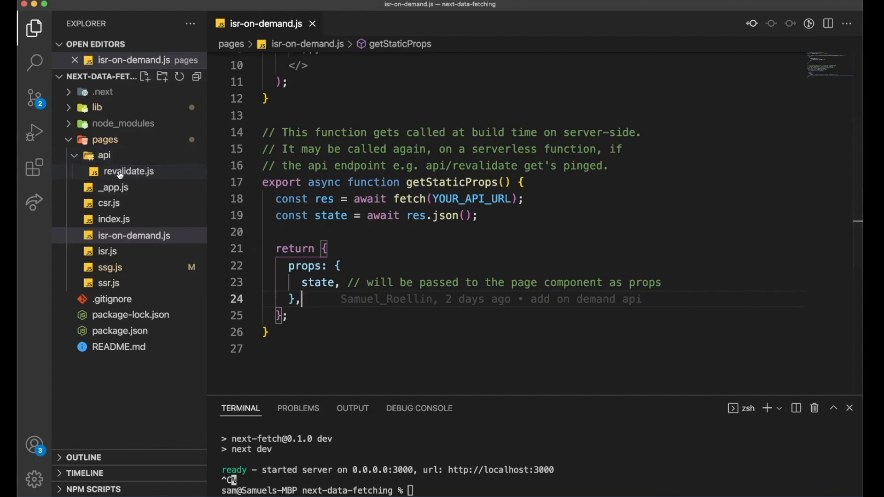
{"action": "mouse_move", "coordinate": [138, 174]}
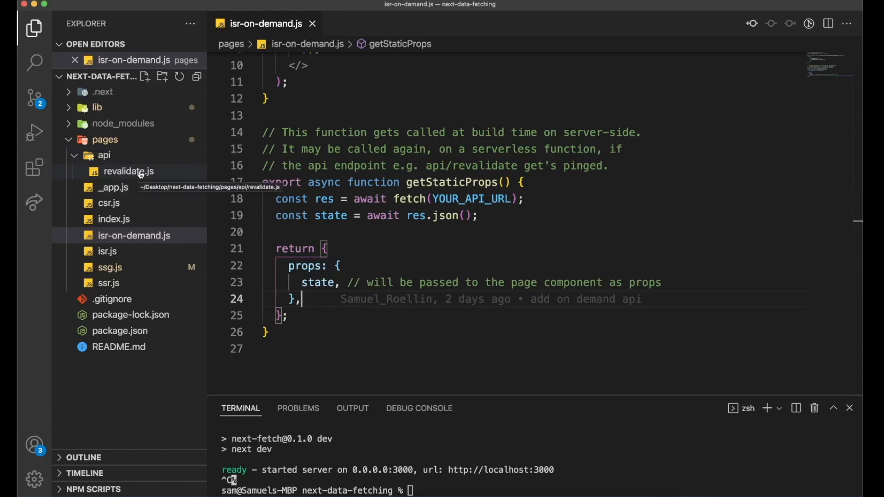
Open pages/api/revalidate.js, the unstable_revalidate handler for '/isr-on-demand'.
{"action": "left_click", "coordinate": [128, 171]}
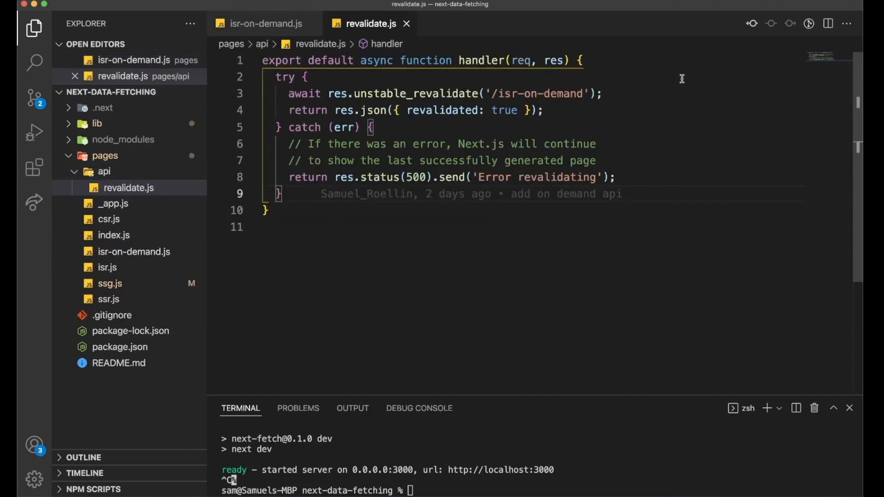
{"action": "mouse_move", "coordinate": [576, 94]}
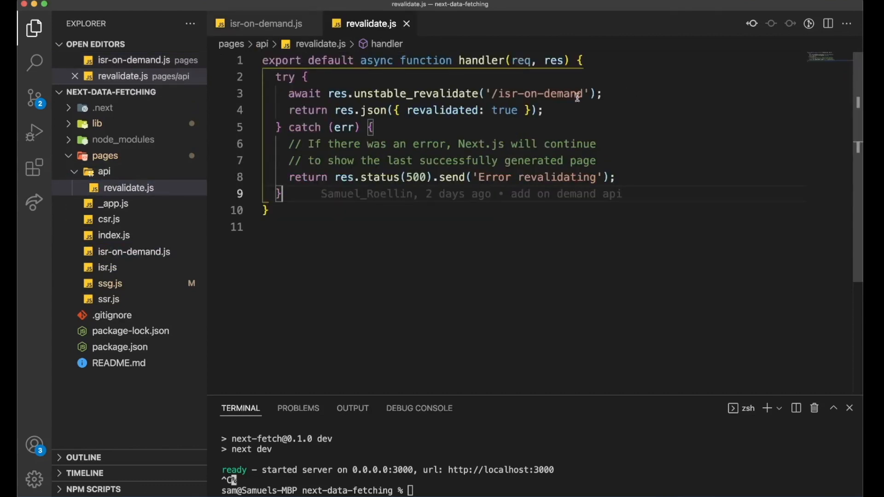
Highlight the unstable_ prefix on the revalidate call in revalidate.js.
{"action": "double_click", "coordinate": [415, 94]}
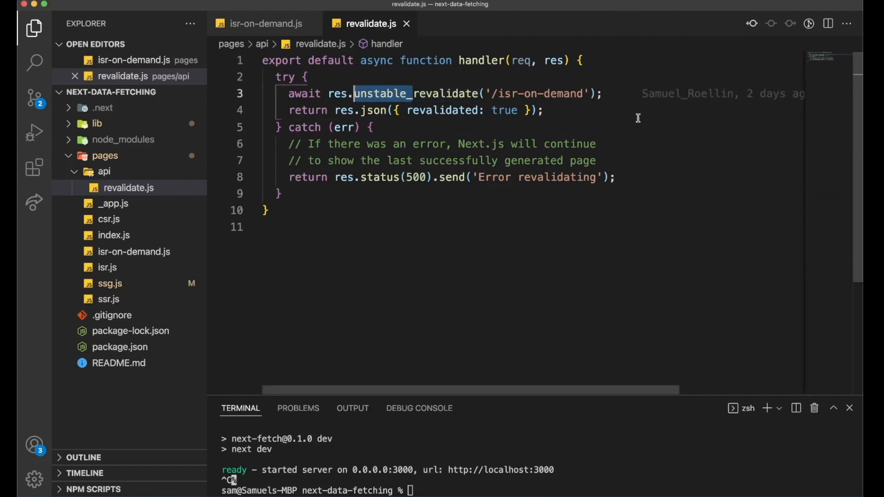
{"action": "left_click", "coordinate": [606, 94]}
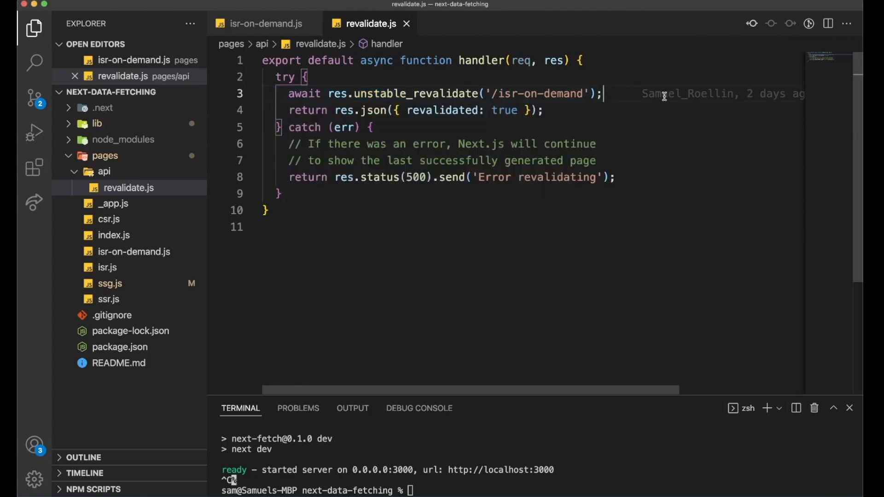
{"action": "mouse_move", "coordinate": [711, 148]}
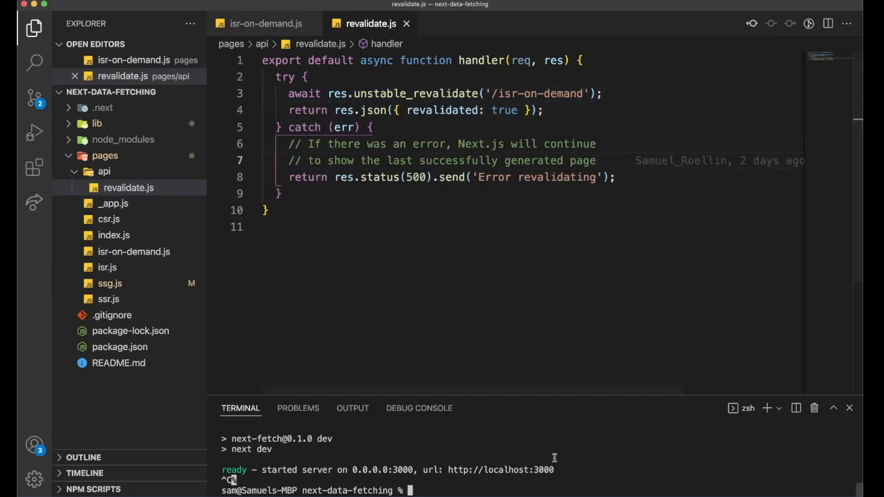
Run npm run build in the terminal to produce a production build.
{"action": "type", "text": "npm r"}
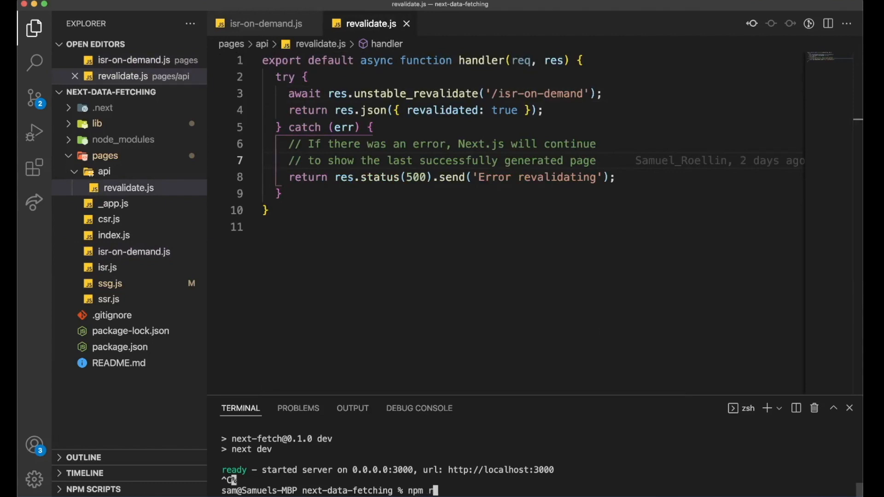
{"action": "type", "text": "un dev"}
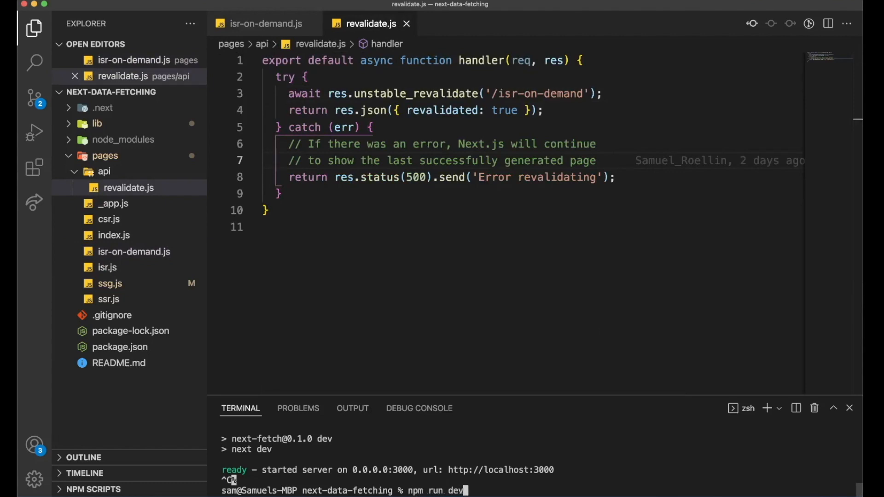
{"action": "type", "text": "build"}
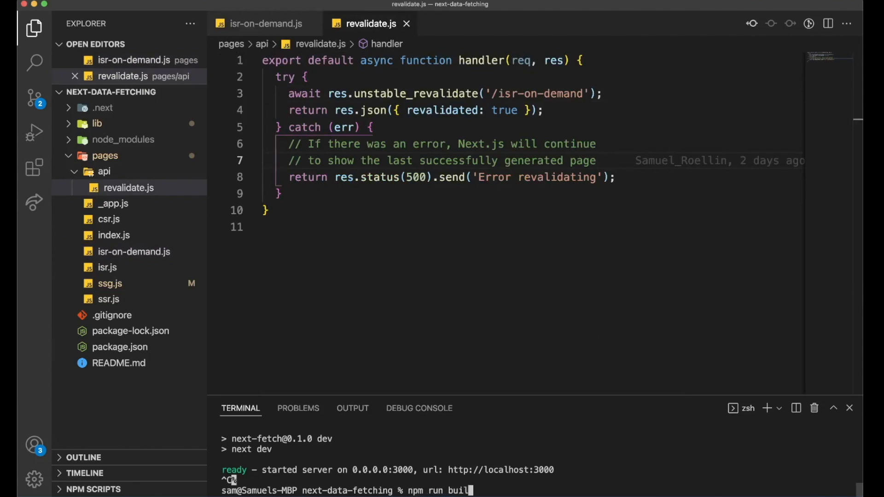
{"action": "key", "text": "Enter"}
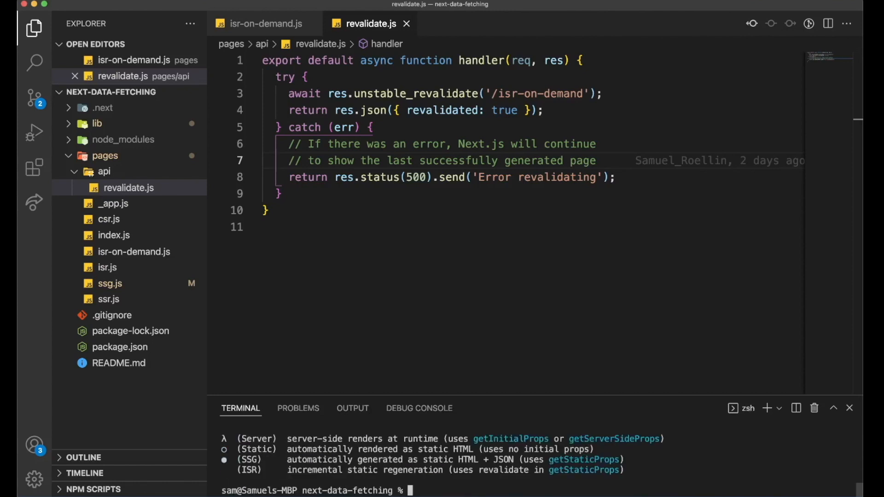
{"action": "type", "text": "npm run b"}
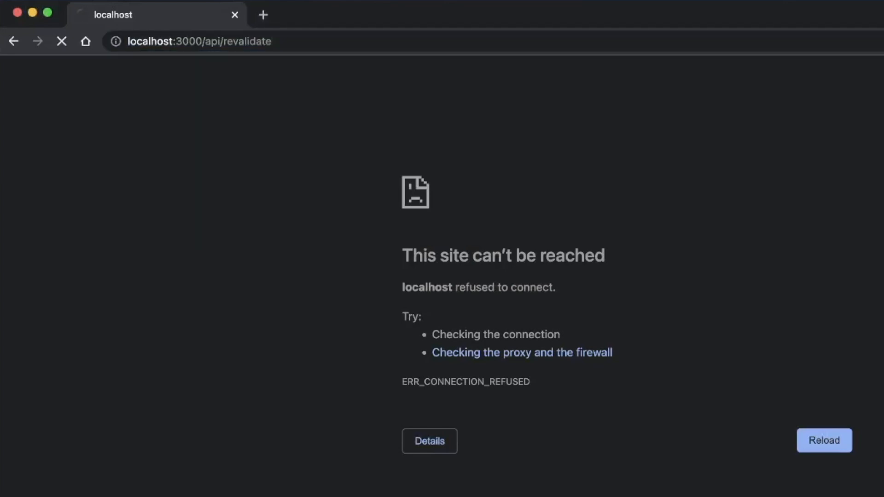
Reload localhost:3000/api/revalidate until it returns {"revalidated":true}.
{"action": "left_click", "coordinate": [824, 440]}
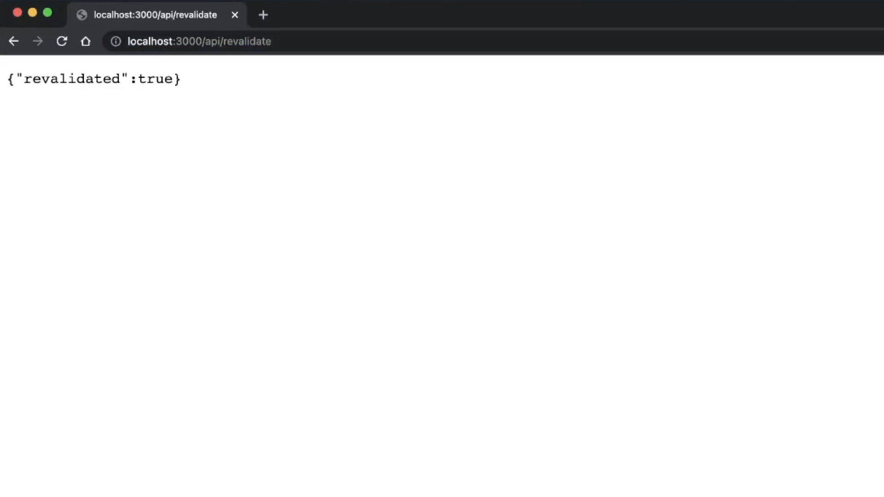
{"action": "mouse_move", "coordinate": [3, 58]}
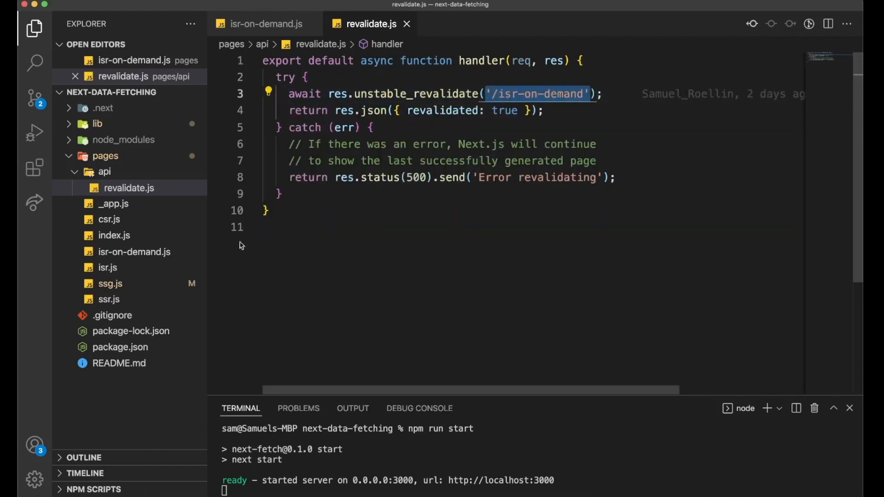
{"action": "mouse_move", "coordinate": [158, 254]}
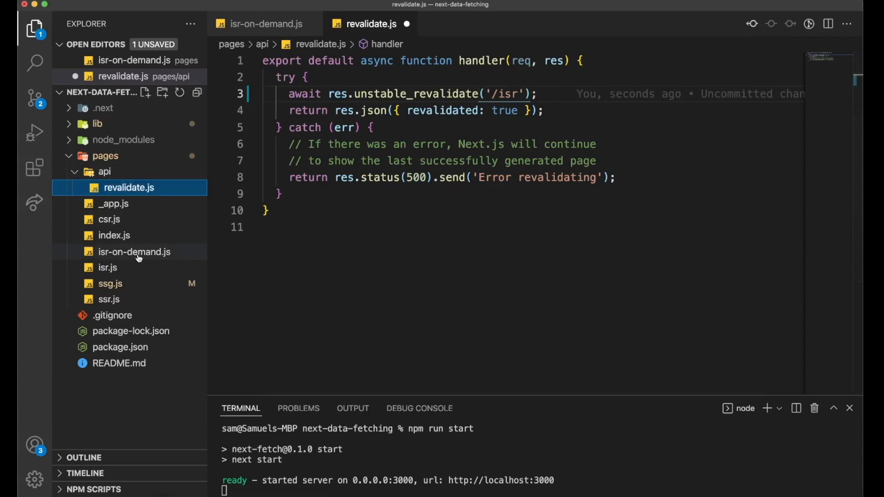
View isr-on-demand.js and isr.js for comparison, then return to revalidate.js.
{"action": "left_click", "coordinate": [135, 251]}
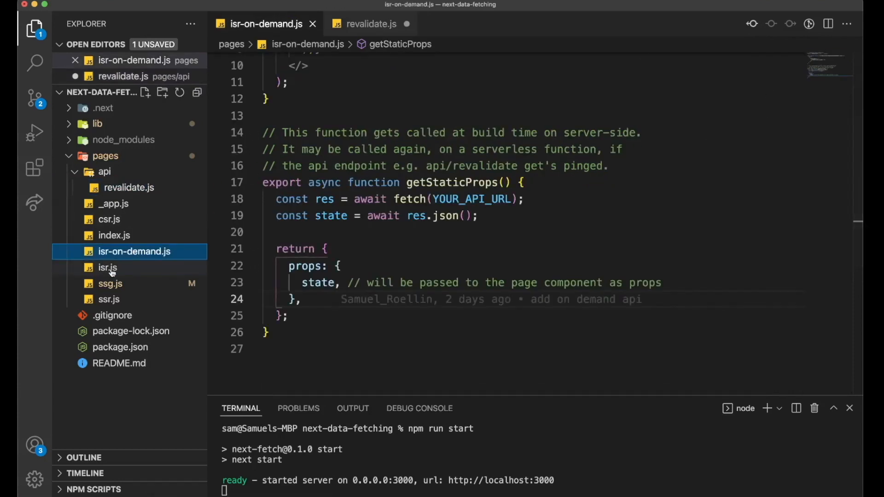
{"action": "left_click", "coordinate": [107, 266]}
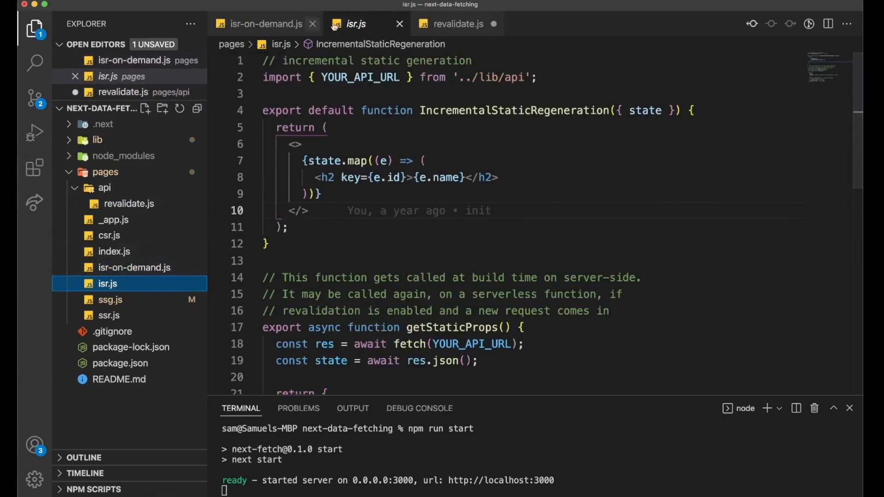
{"action": "left_click", "coordinate": [457, 24]}
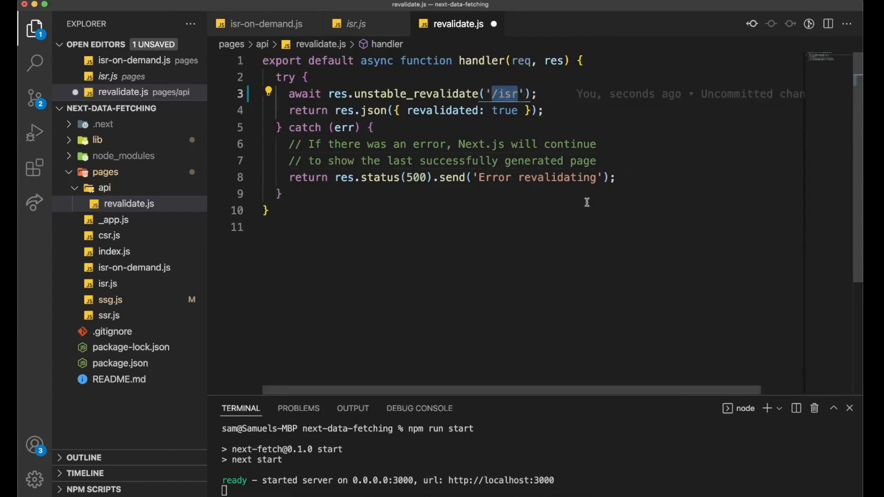
{"action": "mouse_move", "coordinate": [551, 170]}
{"action": "type", "text": "-on-demand"}
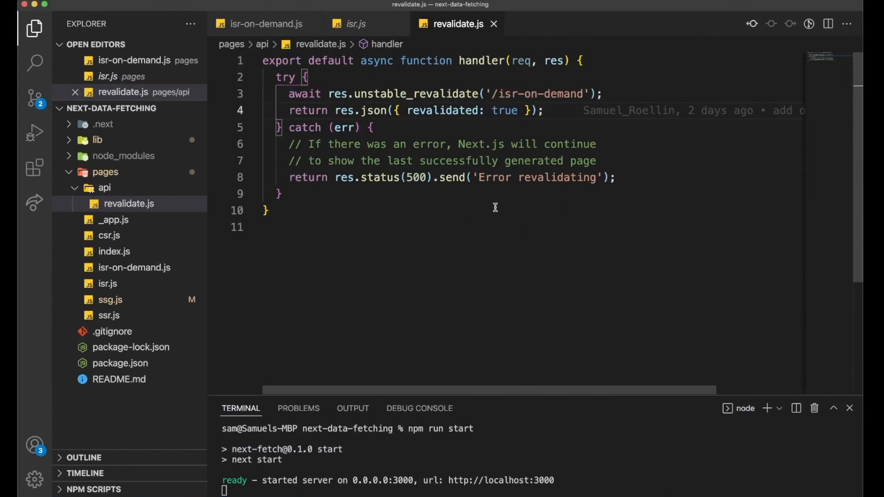
{"action": "mouse_move", "coordinate": [438, 164]}
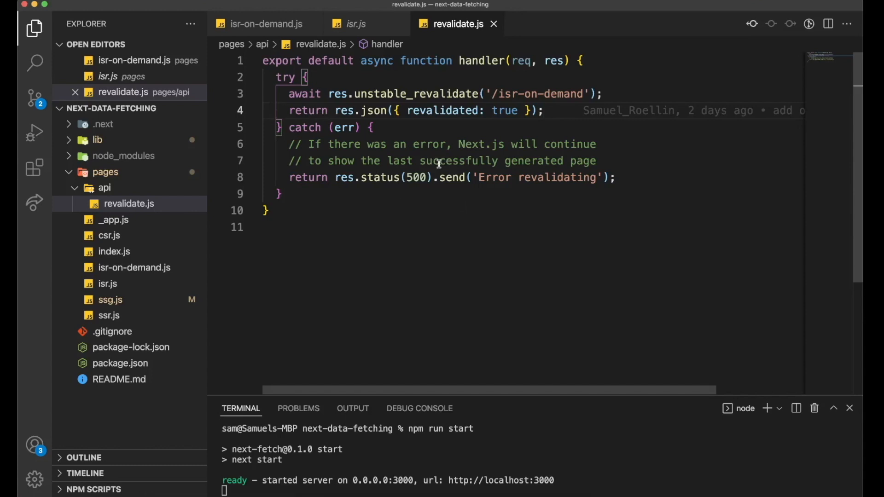
{"action": "mouse_move", "coordinate": [499, 143]}
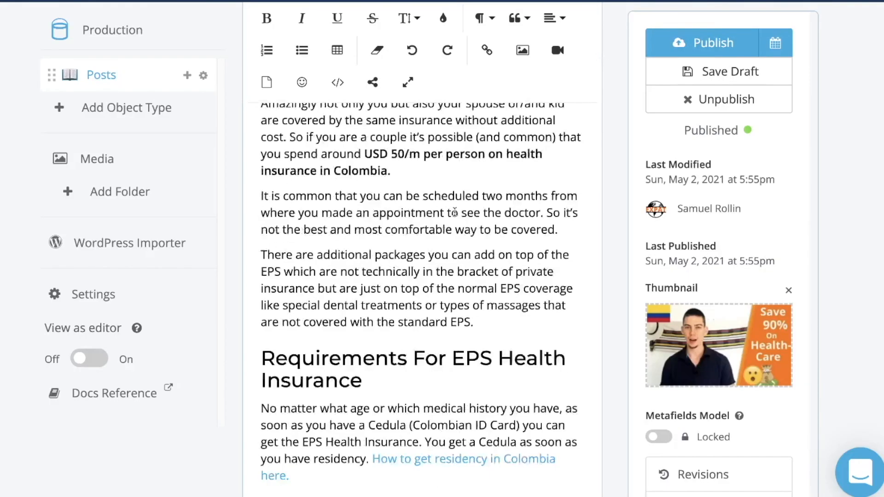
{"action": "scroll", "scroll_direction": "down", "scroll_amount": 3}
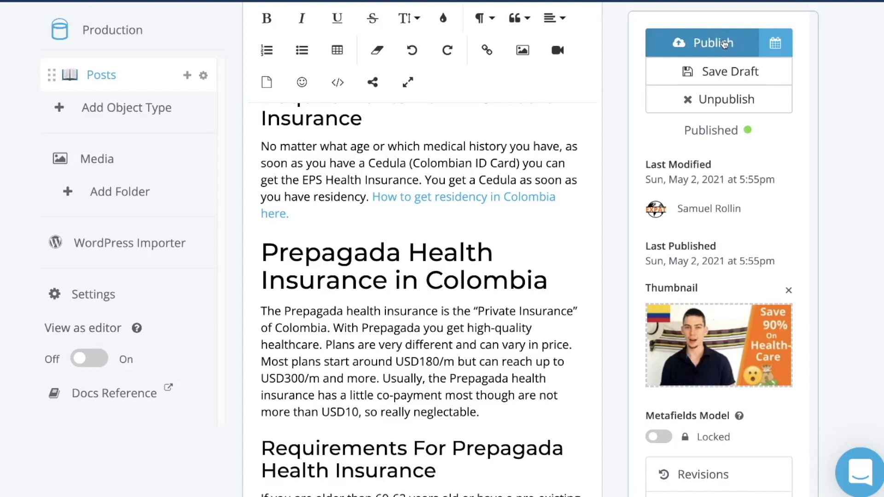
{"action": "mouse_move", "coordinate": [708, 42]}
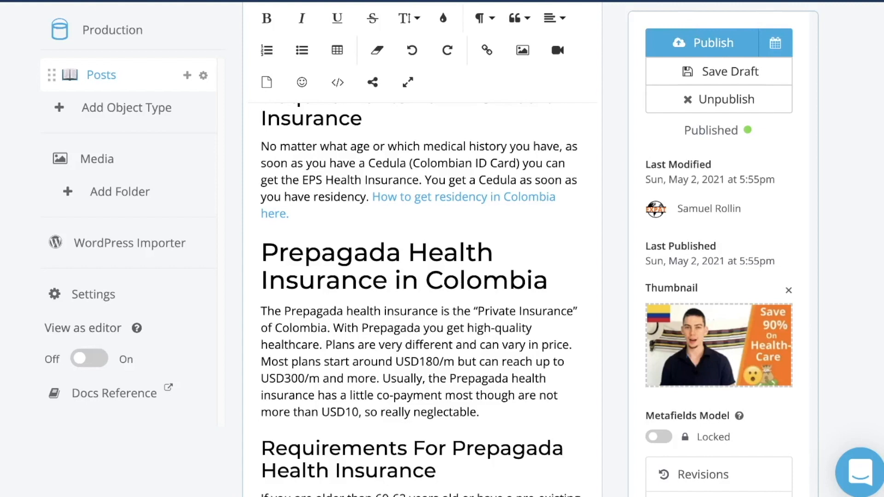
{"action": "mouse_move", "coordinate": [732, 43]}
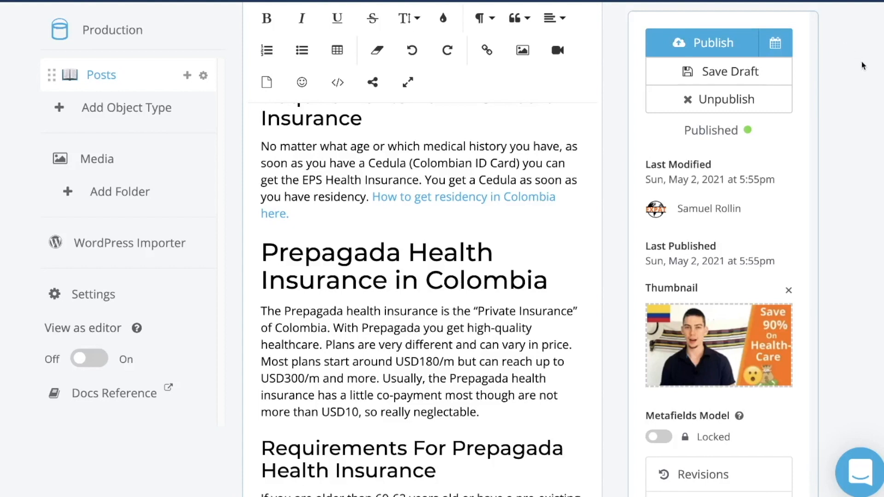
{"action": "mouse_move", "coordinate": [727, 43]}
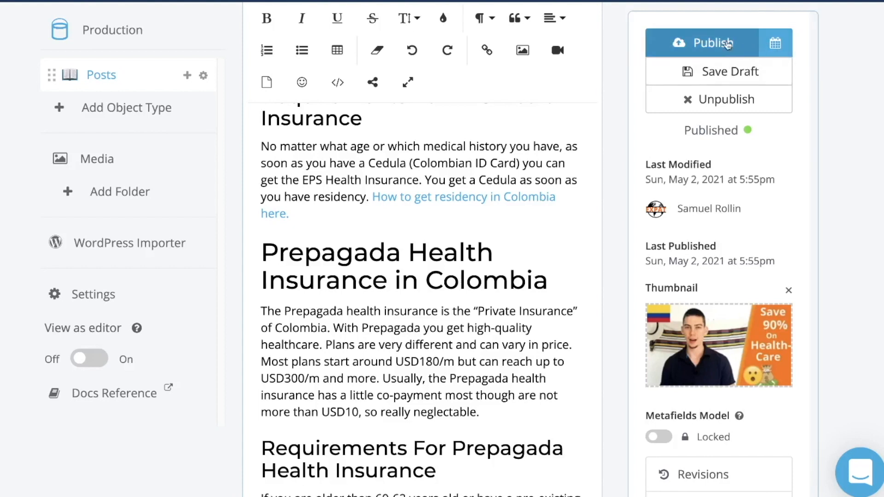
{"action": "mouse_move", "coordinate": [735, 41]}
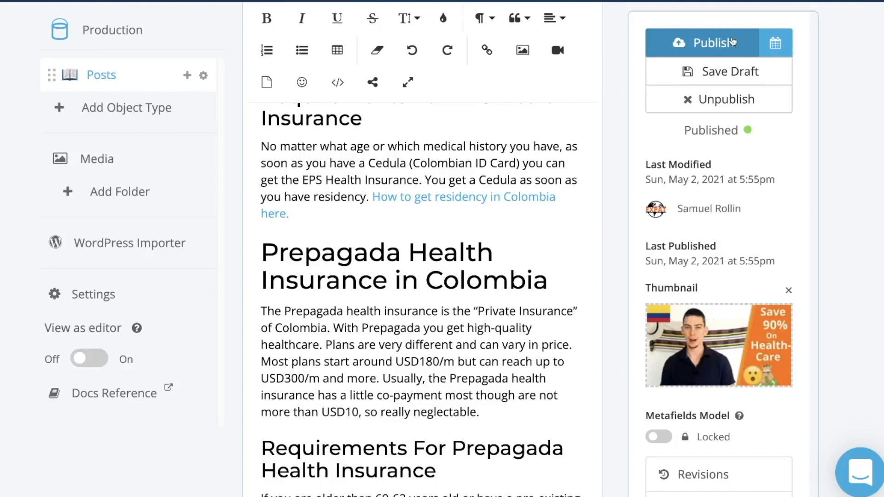